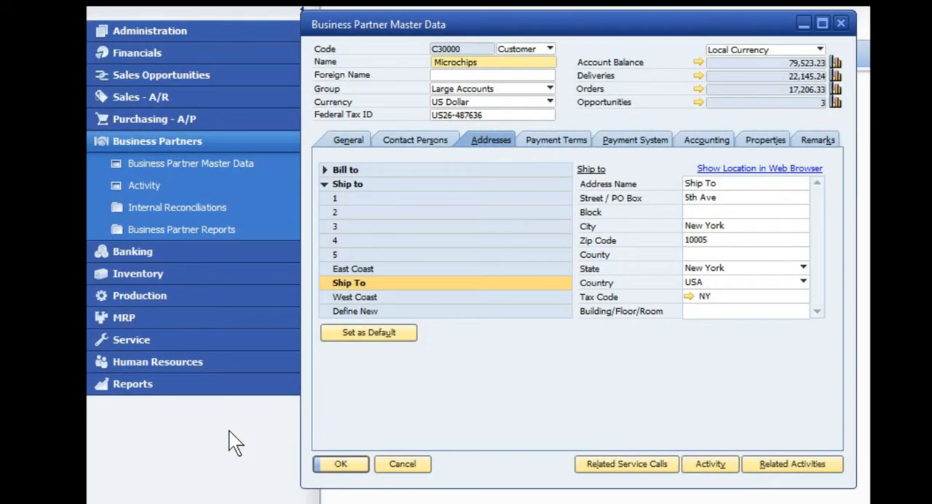
{"action": "mouse_move", "coordinate": [251, 367]}
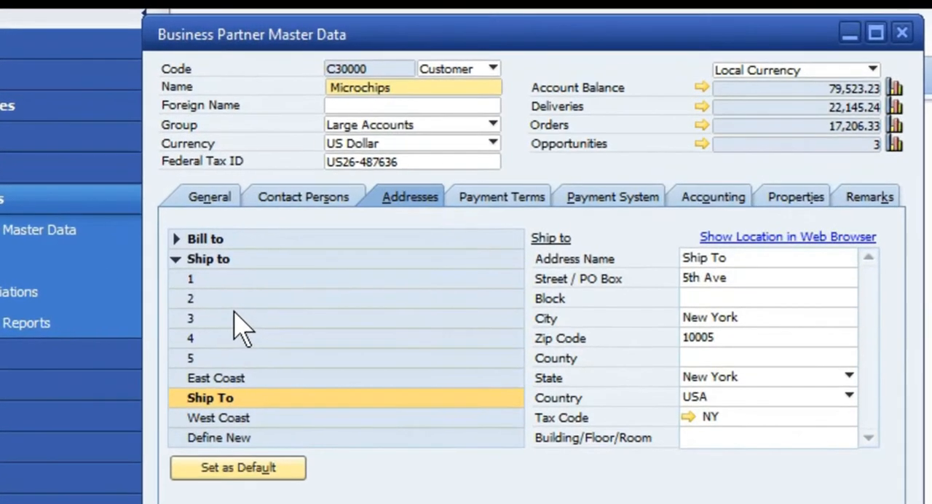
{"action": "mouse_move", "coordinate": [208, 80]}
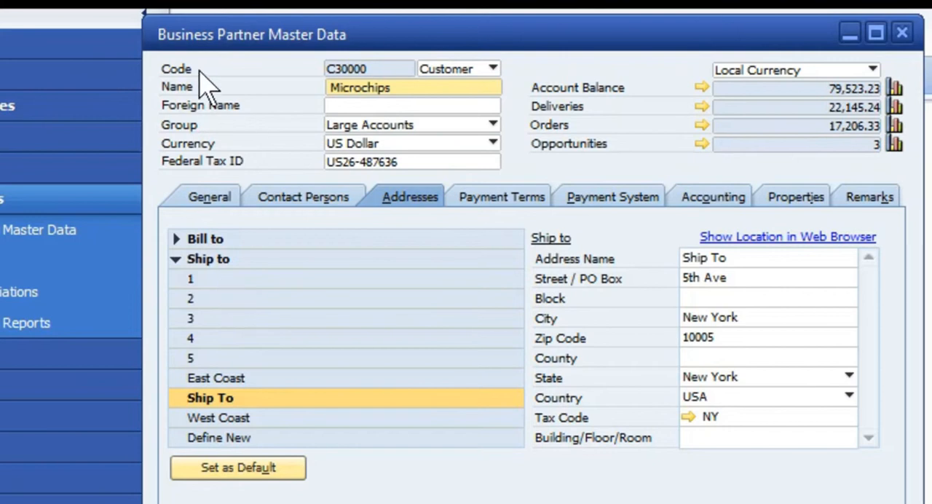
{"action": "mouse_move", "coordinate": [310, 124]}
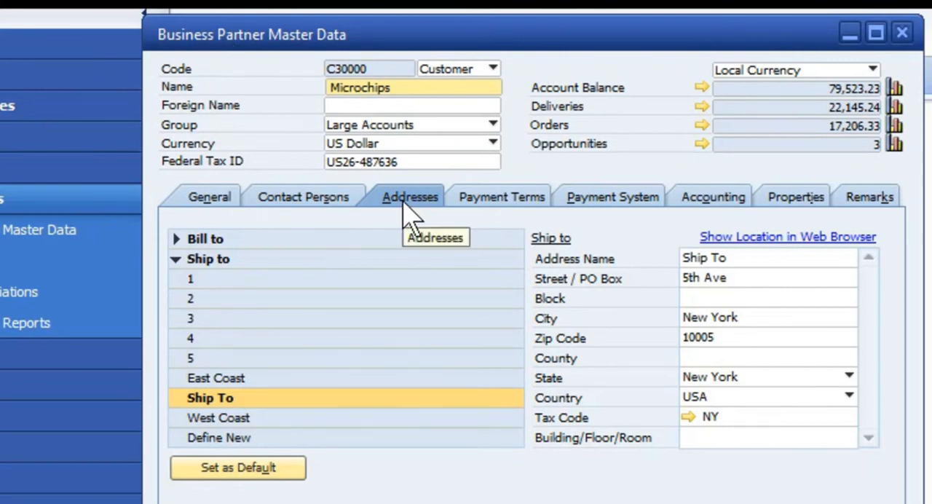
{"action": "mouse_move", "coordinate": [331, 262]}
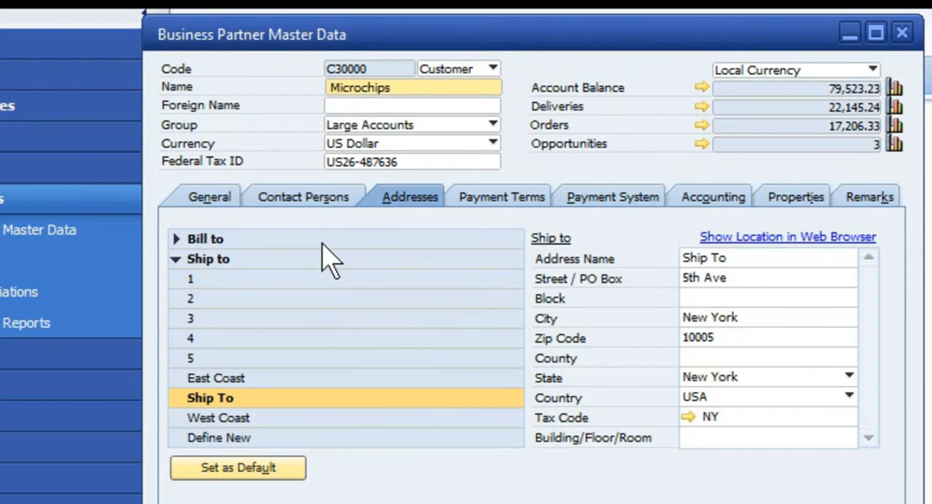
{"action": "mouse_move", "coordinate": [350, 444]}
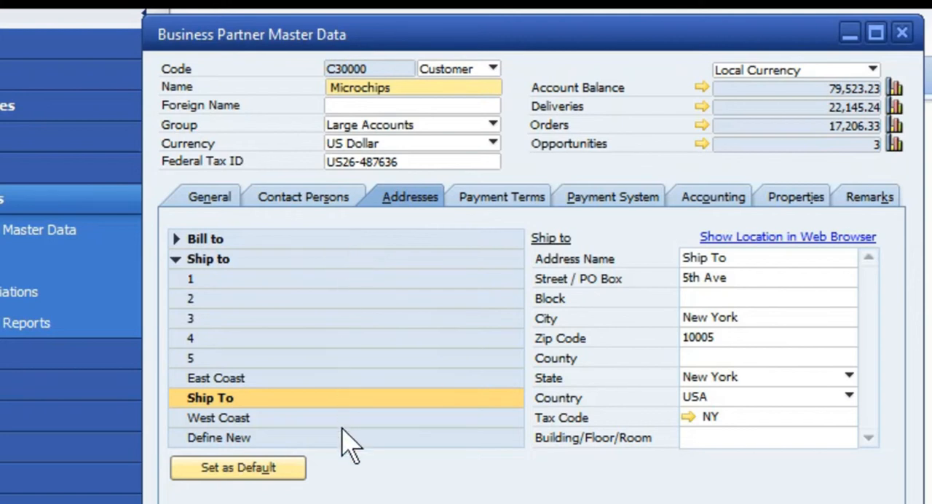
{"action": "mouse_move", "coordinate": [226, 451]}
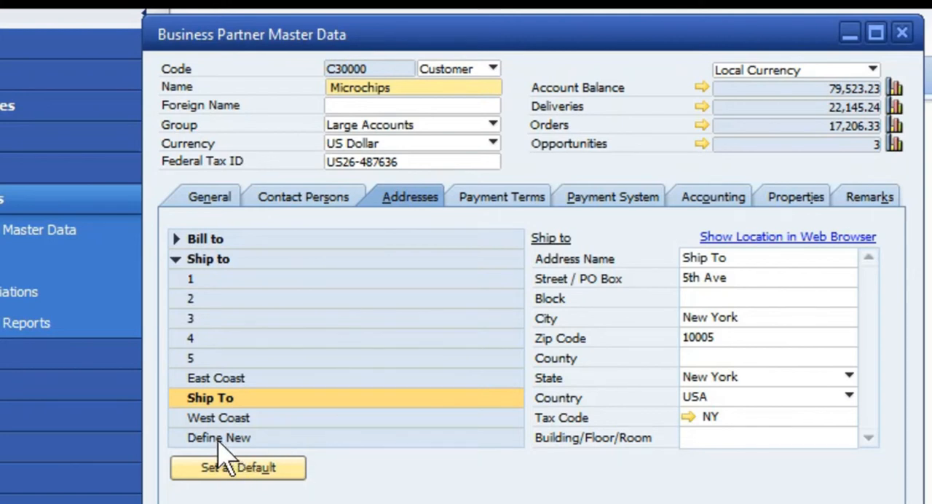
Define a new Microchips ship-to address named '6'
{"action": "left_click", "coordinate": [218, 436]}
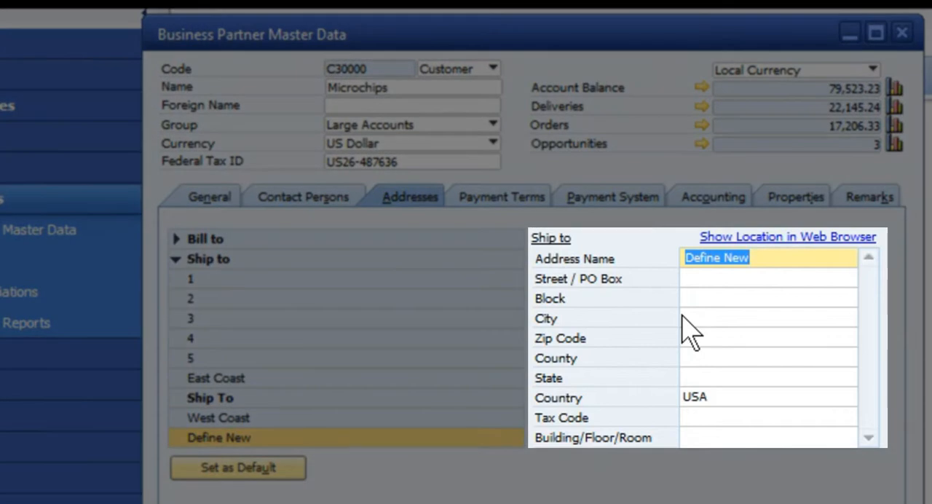
{"action": "type", "text": "6"}
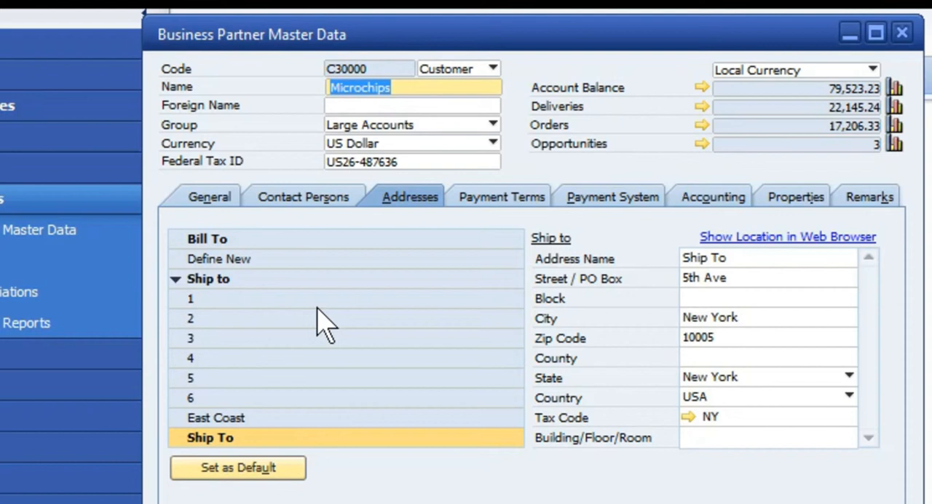
{"action": "mouse_move", "coordinate": [212, 349]}
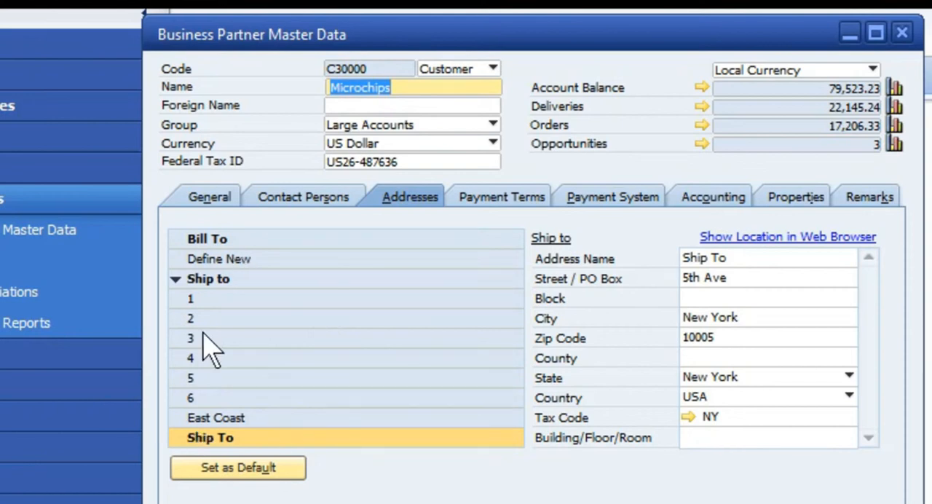
{"action": "mouse_move", "coordinate": [444, 350]}
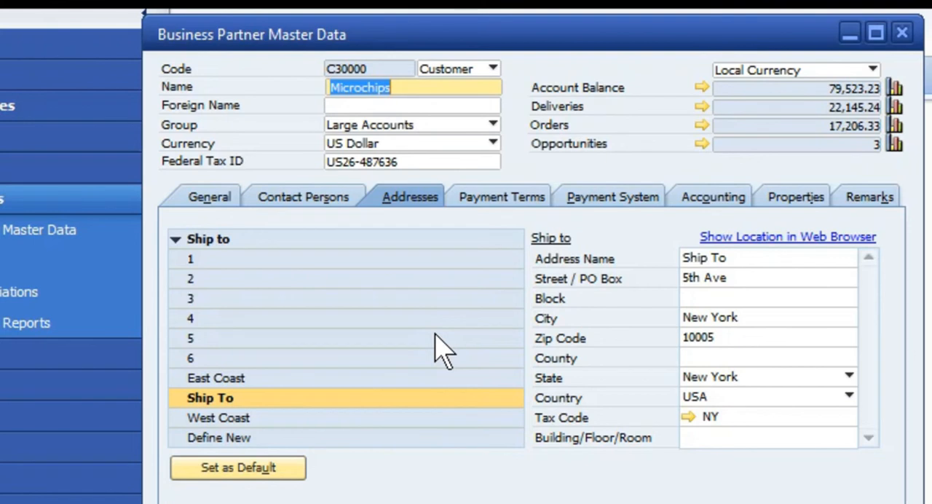
Define another Microchips ship-to address named '7'
{"action": "left_click", "coordinate": [219, 437]}
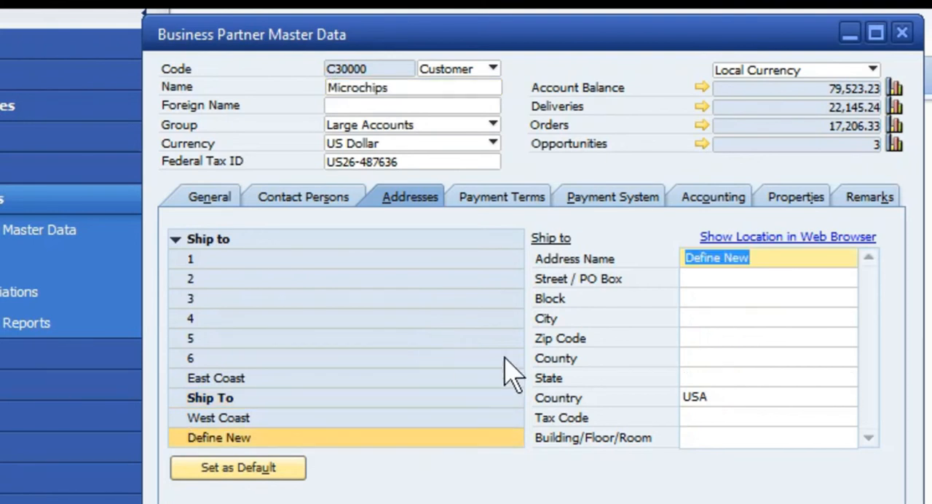
{"action": "type", "text": "7"}
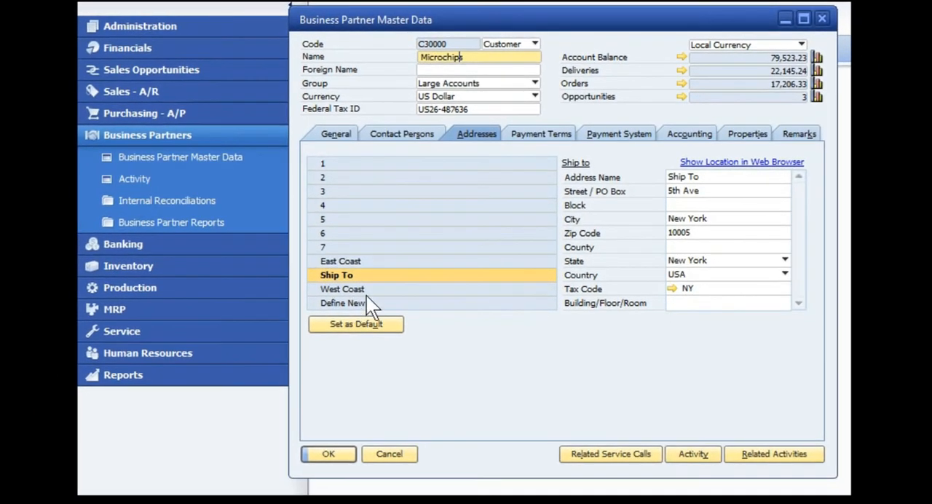
{"action": "mouse_move", "coordinate": [440, 319]}
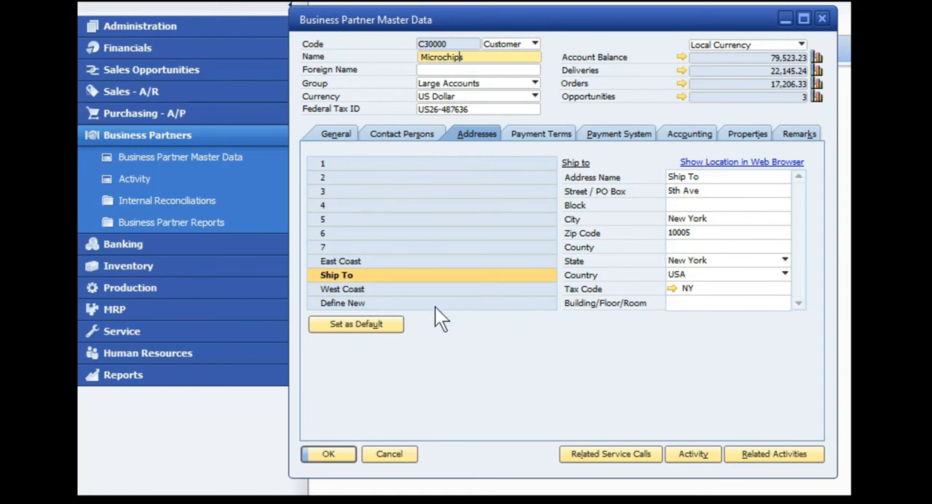
{"action": "mouse_move", "coordinate": [443, 193]}
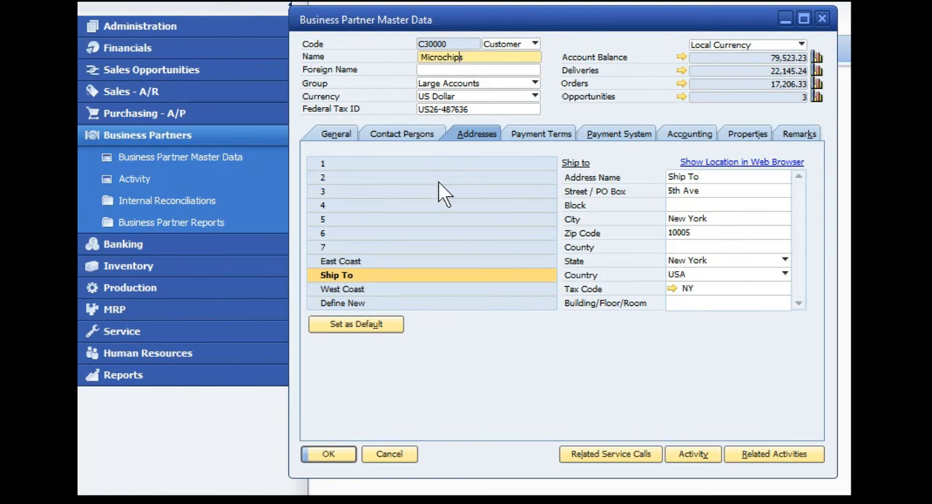
Scroll the address list to the top, showing Bill To above ship-to addresses 1–7
{"action": "left_click", "coordinate": [313, 164]}
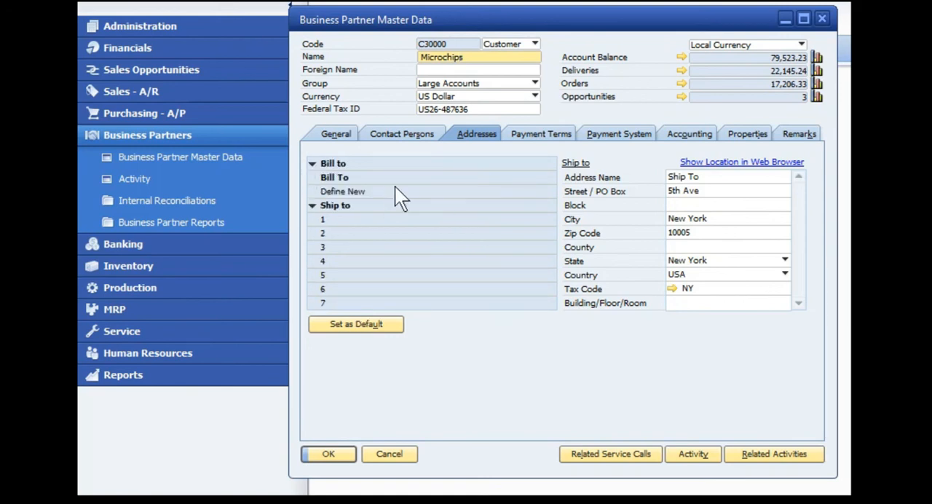